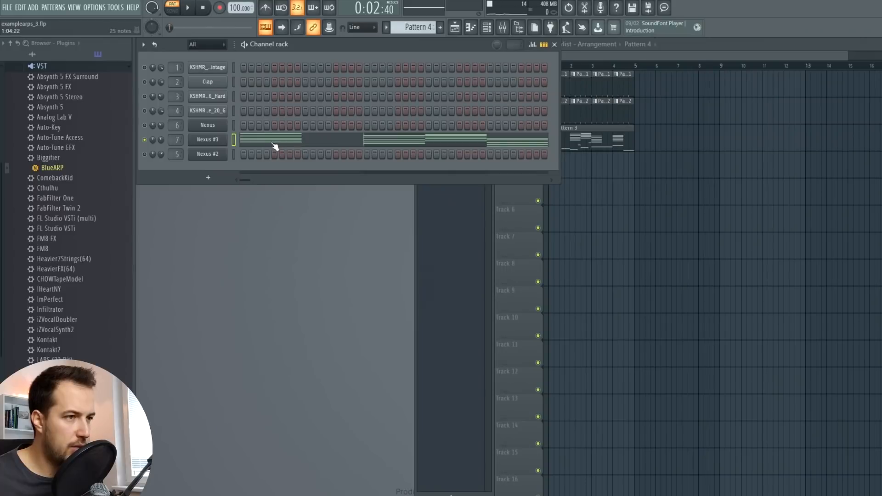
Step: Stop playback of the Nexus #3 chord pattern and return to the song start
double_click(270, 138)
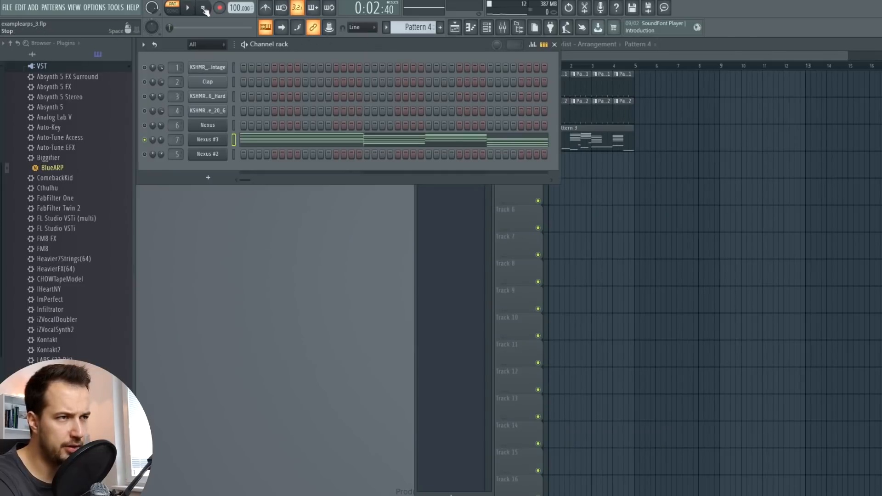
left_click(187, 9)
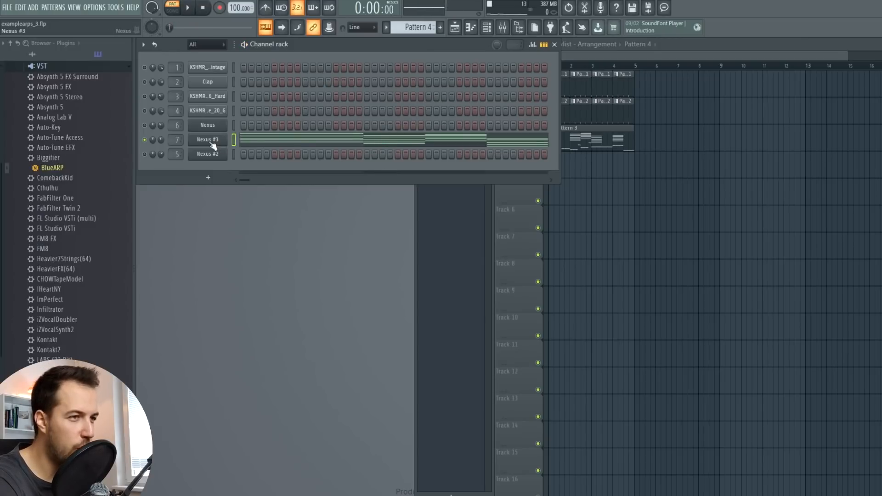
Step: Show the Nexus #3 channel's Miscellaneous functions with its arpeggiator section
left_click(208, 140)
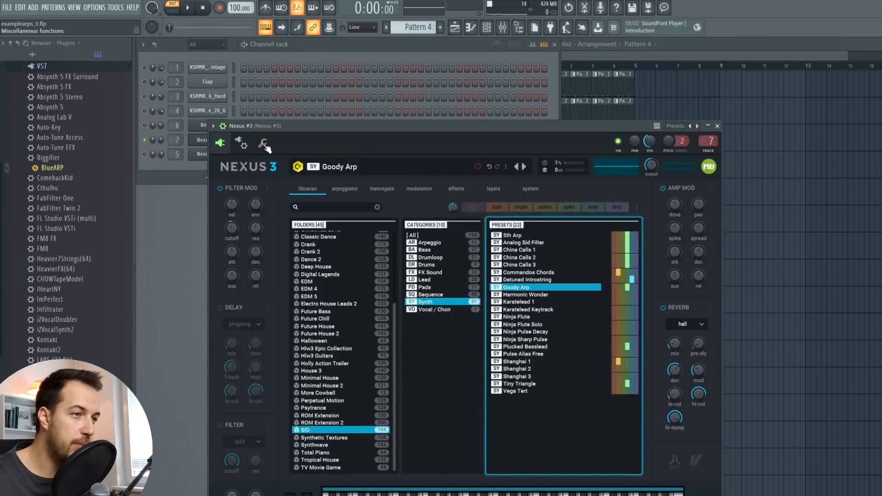
left_click(262, 143)
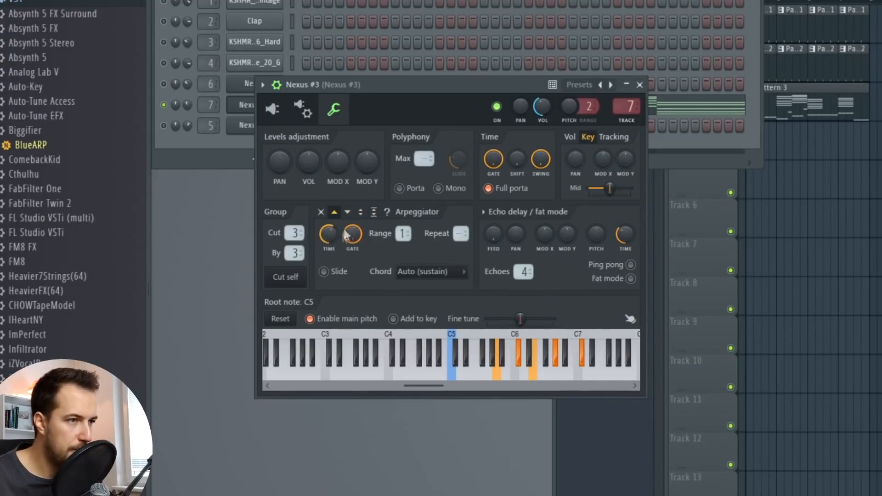
Step: Switch the Nexus #3 arpeggiator direction to up-and-down
left_click(347, 212)
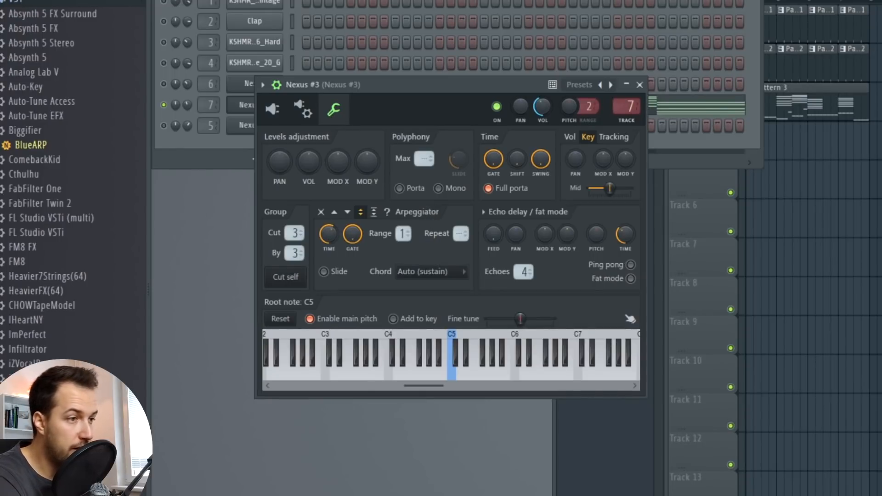
left_click(352, 233)
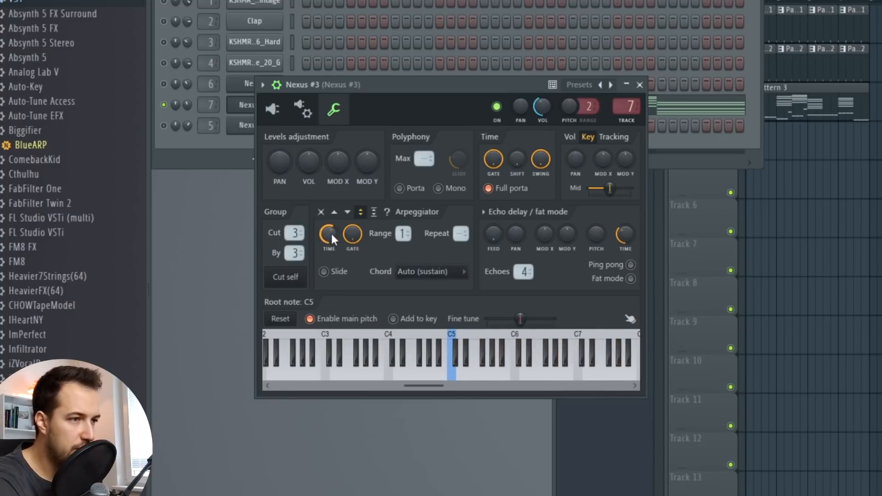
Step: Set the arpeggiator Time knob to a 1/4 step rate
right_click(327, 234)
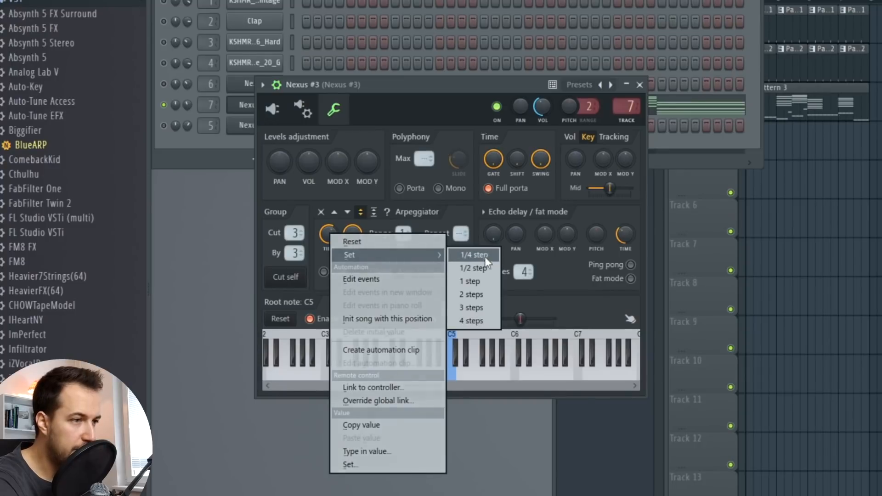
left_click(471, 255)
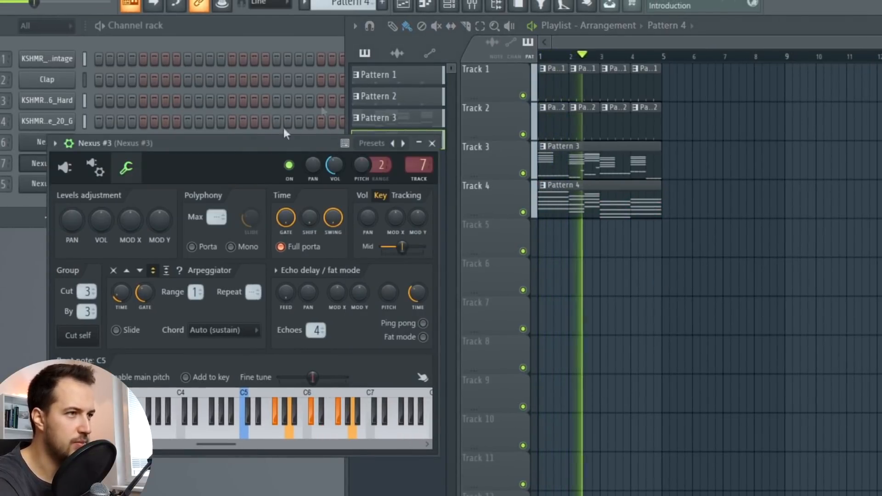
Step: Show the mixer's Nexus insert with Kickstart and restart playback to hear the ducking
left_click(502, 27)
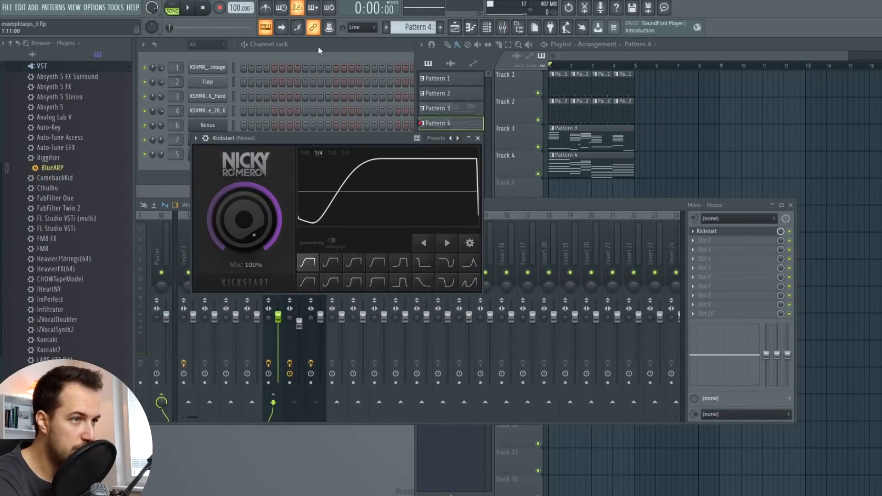
left_click(187, 8)
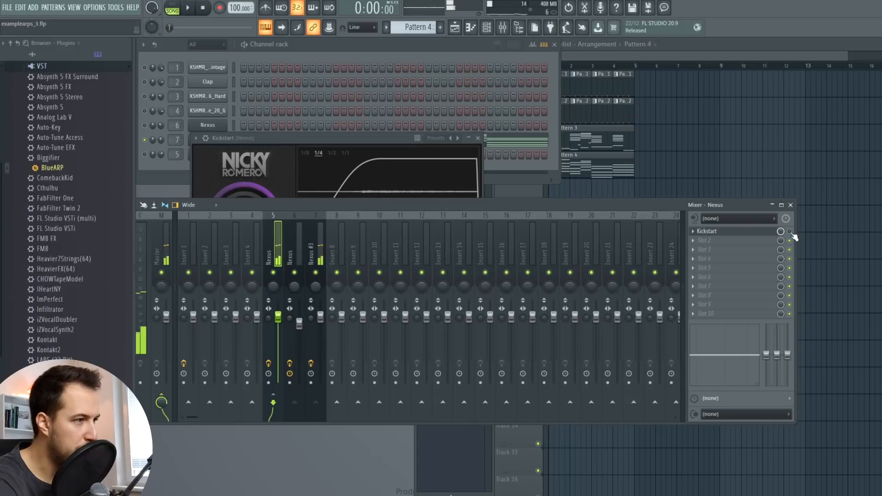
left_click(187, 9)
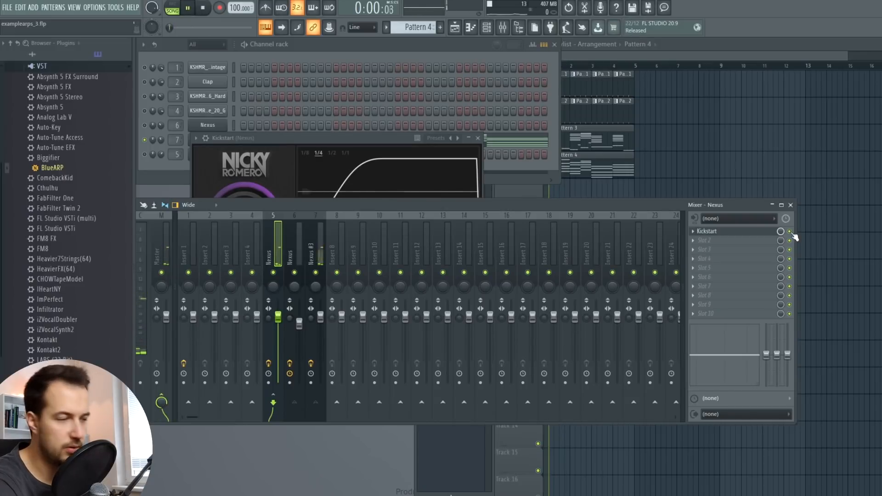